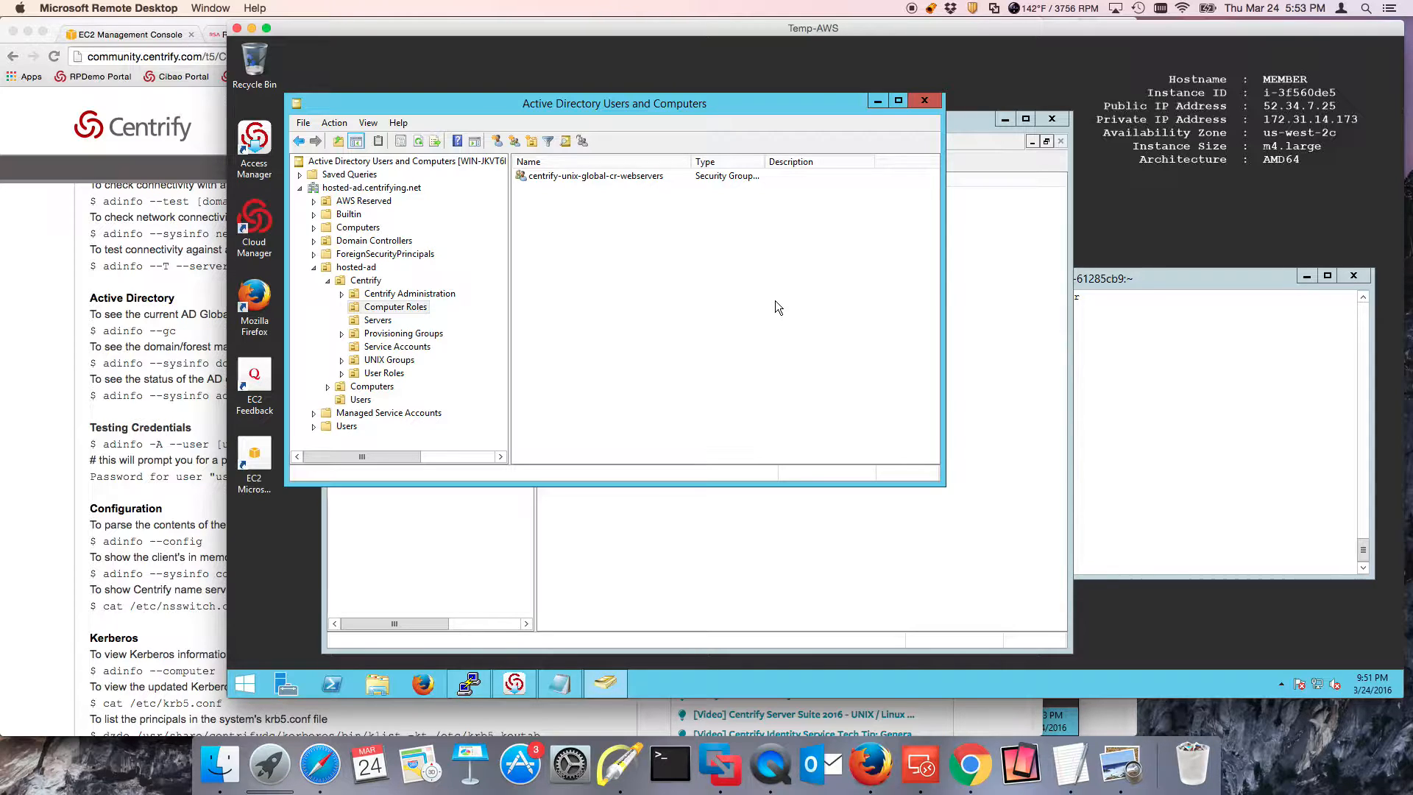
{"action": "mouse_move", "coordinate": [721, 344]}
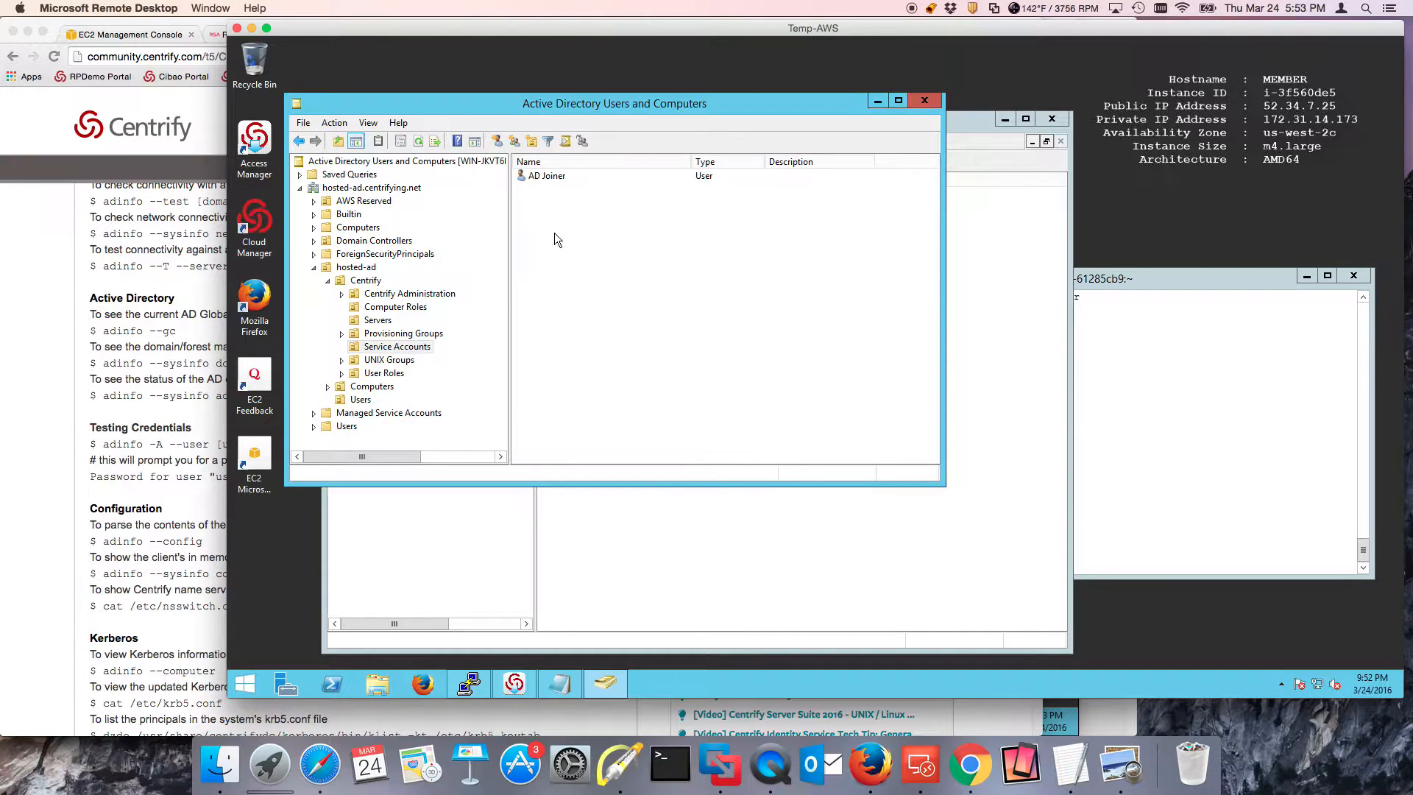
{"action": "mouse_move", "coordinate": [621, 765]}
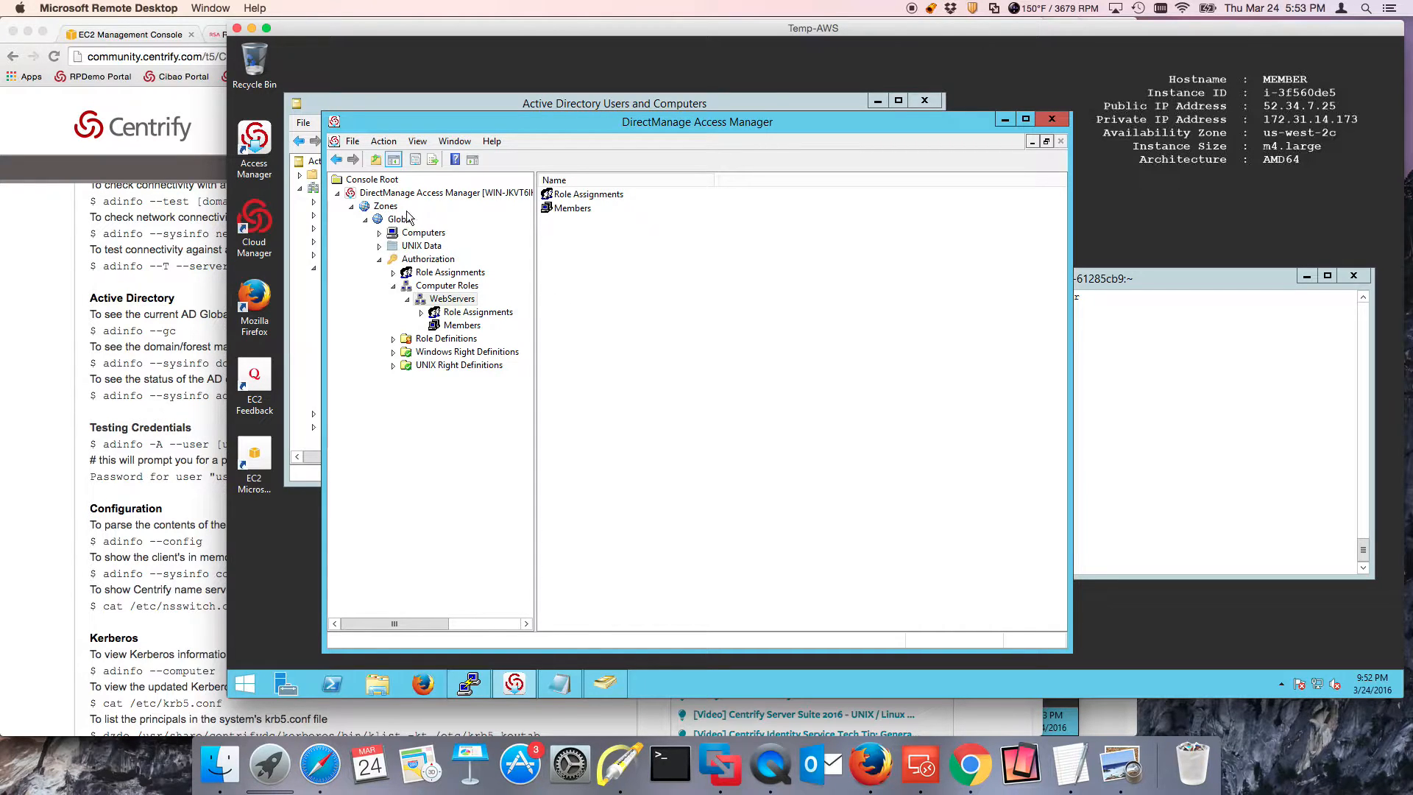
Display the Global zone's computers, confirming awsi-61285cb9 is listed as joined.
{"action": "right_click", "coordinate": [397, 220]}
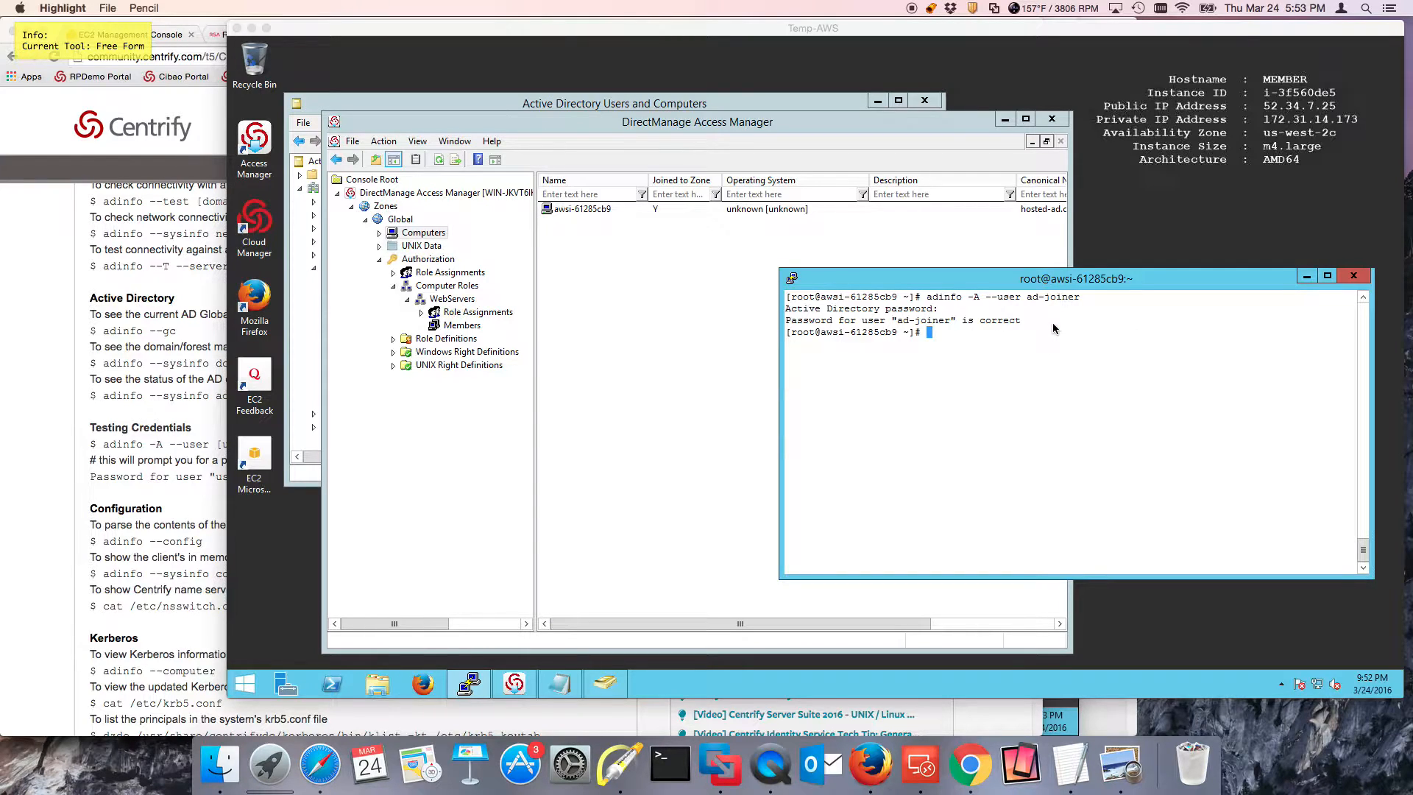
{"action": "mouse_move", "coordinate": [1009, 520]}
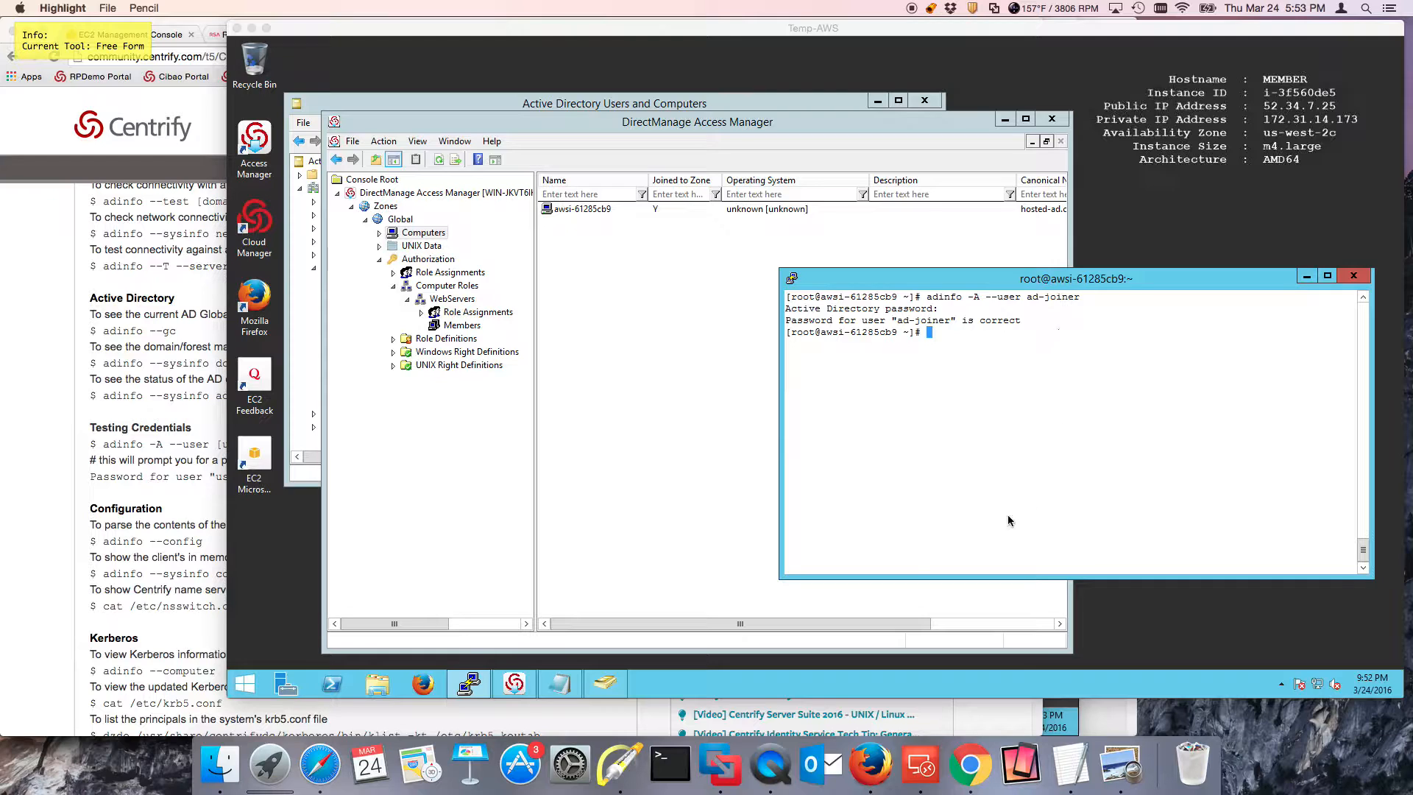
{"action": "mouse_move", "coordinate": [923, 477]}
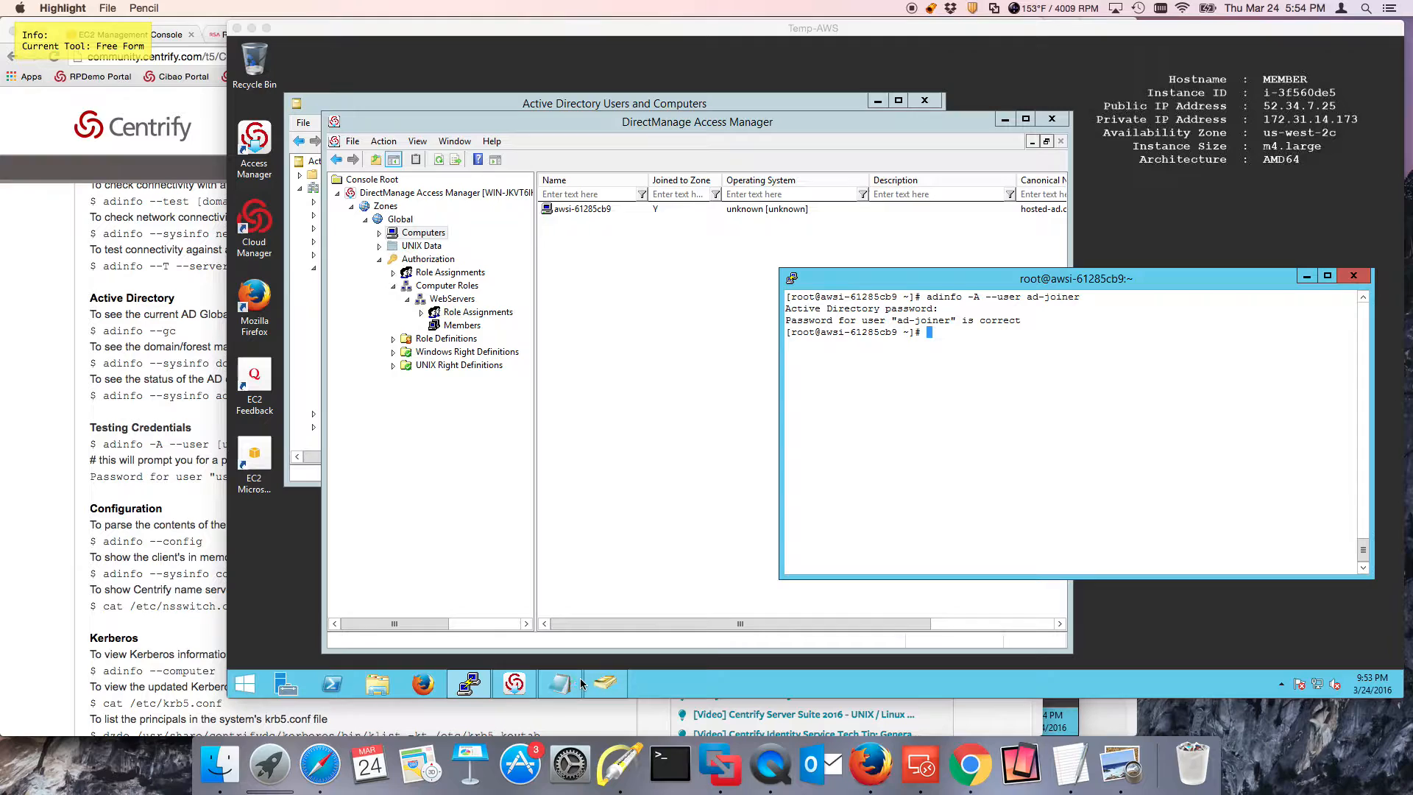
Bring the adkeytab --adopt notes to the front and reposition the Notepad window.
{"action": "left_click", "coordinate": [560, 683]}
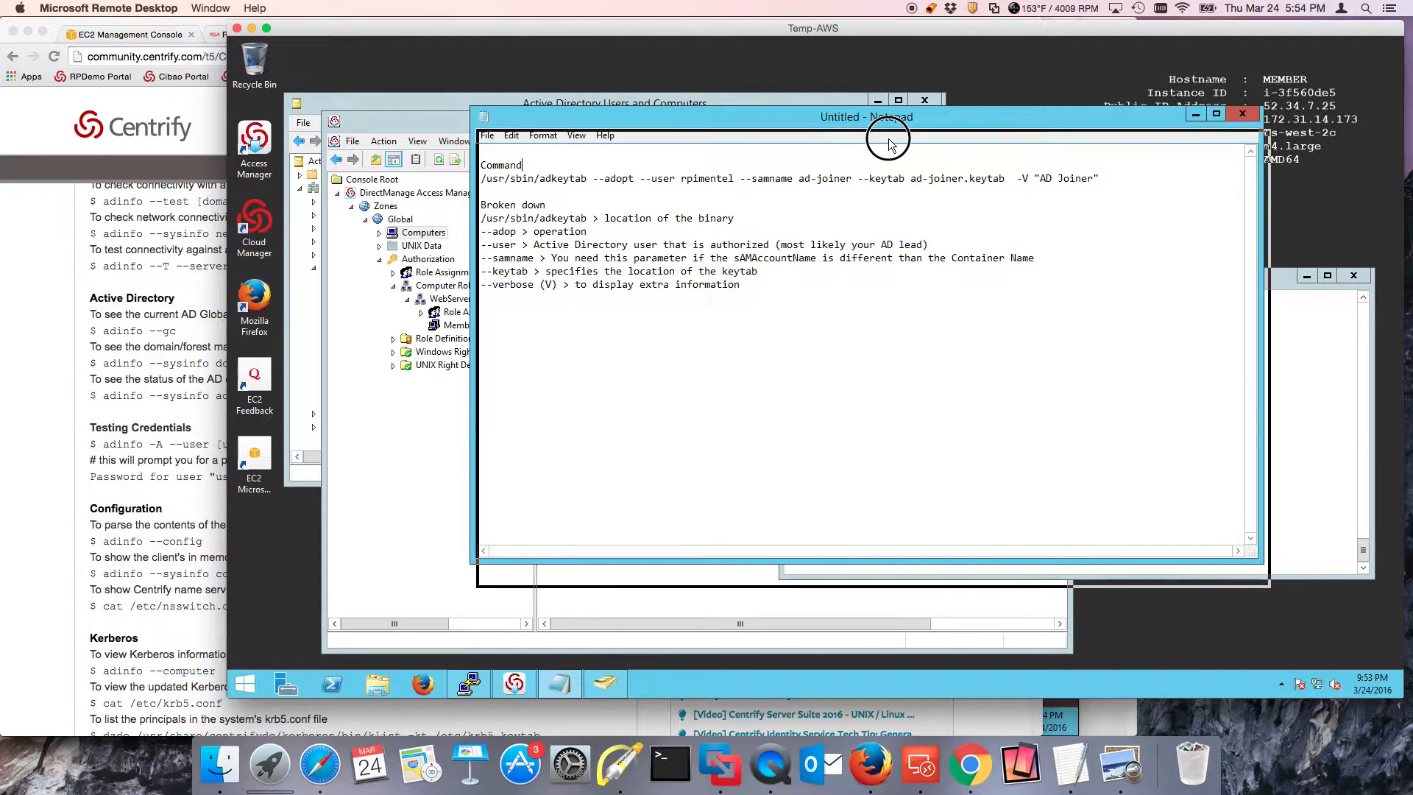
{"action": "left_click_drag", "start_coordinate": [866, 117], "coordinate": [847, 151]}
{"action": "type", "text": "t"}
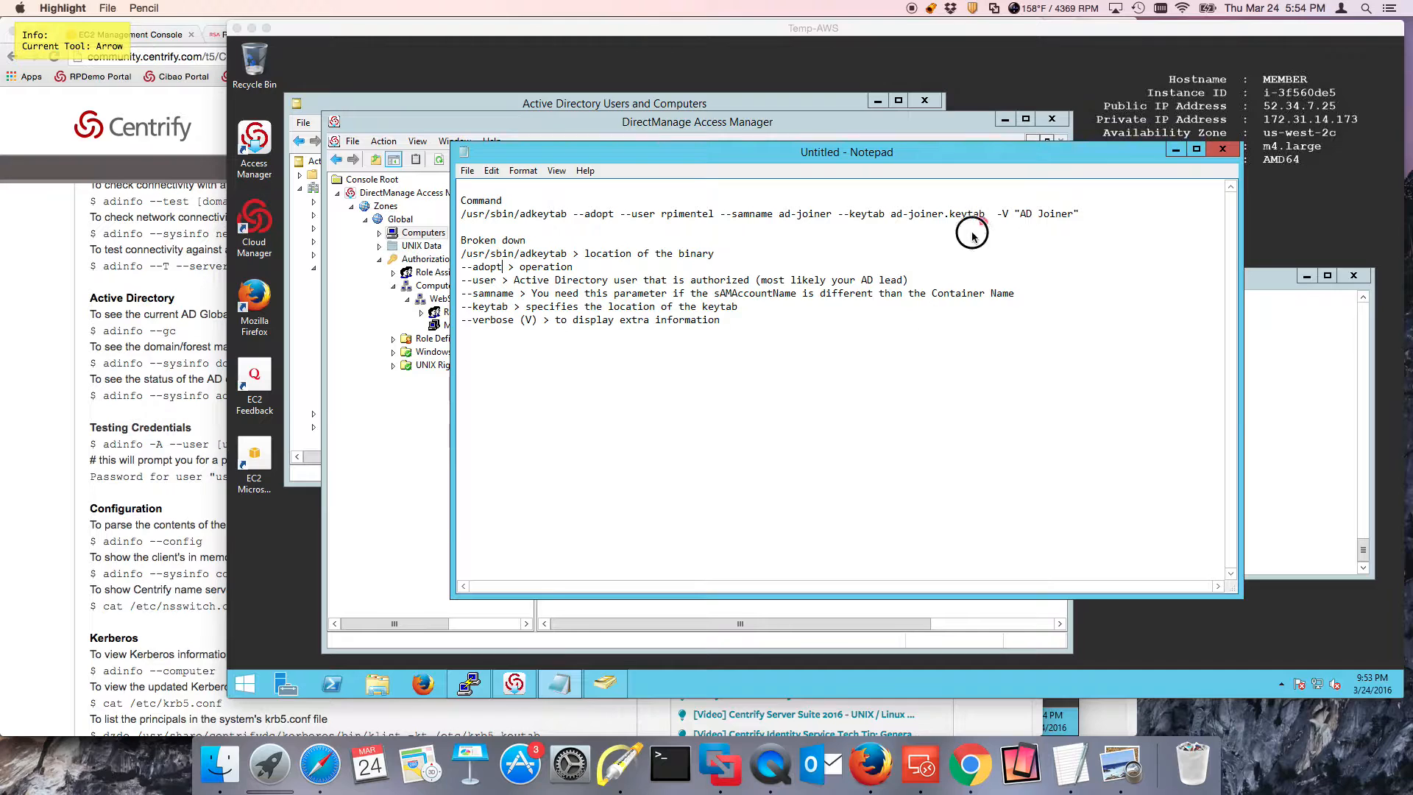
{"action": "left_click_drag", "start_coordinate": [983, 224], "coordinate": [918, 280]}
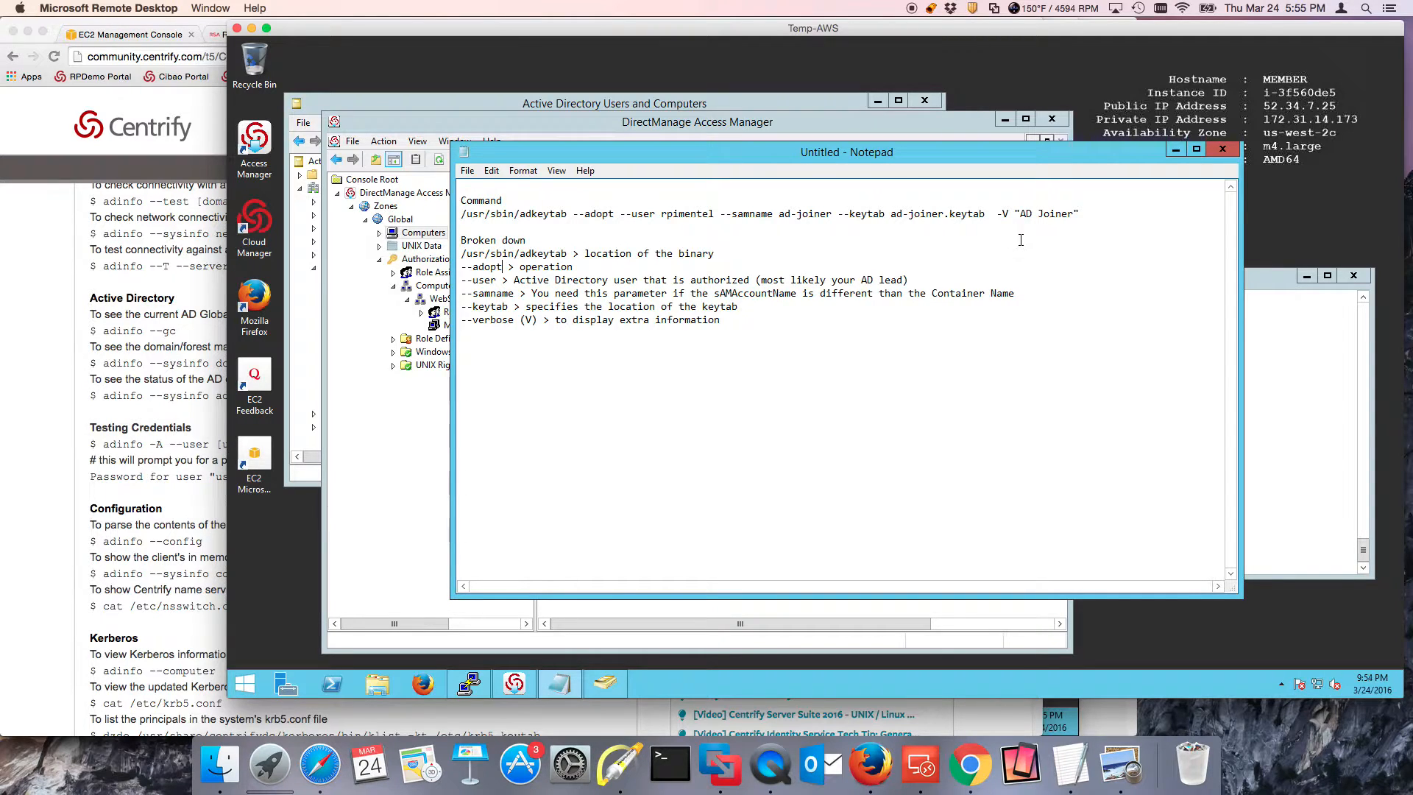
{"action": "mouse_move", "coordinate": [782, 329]}
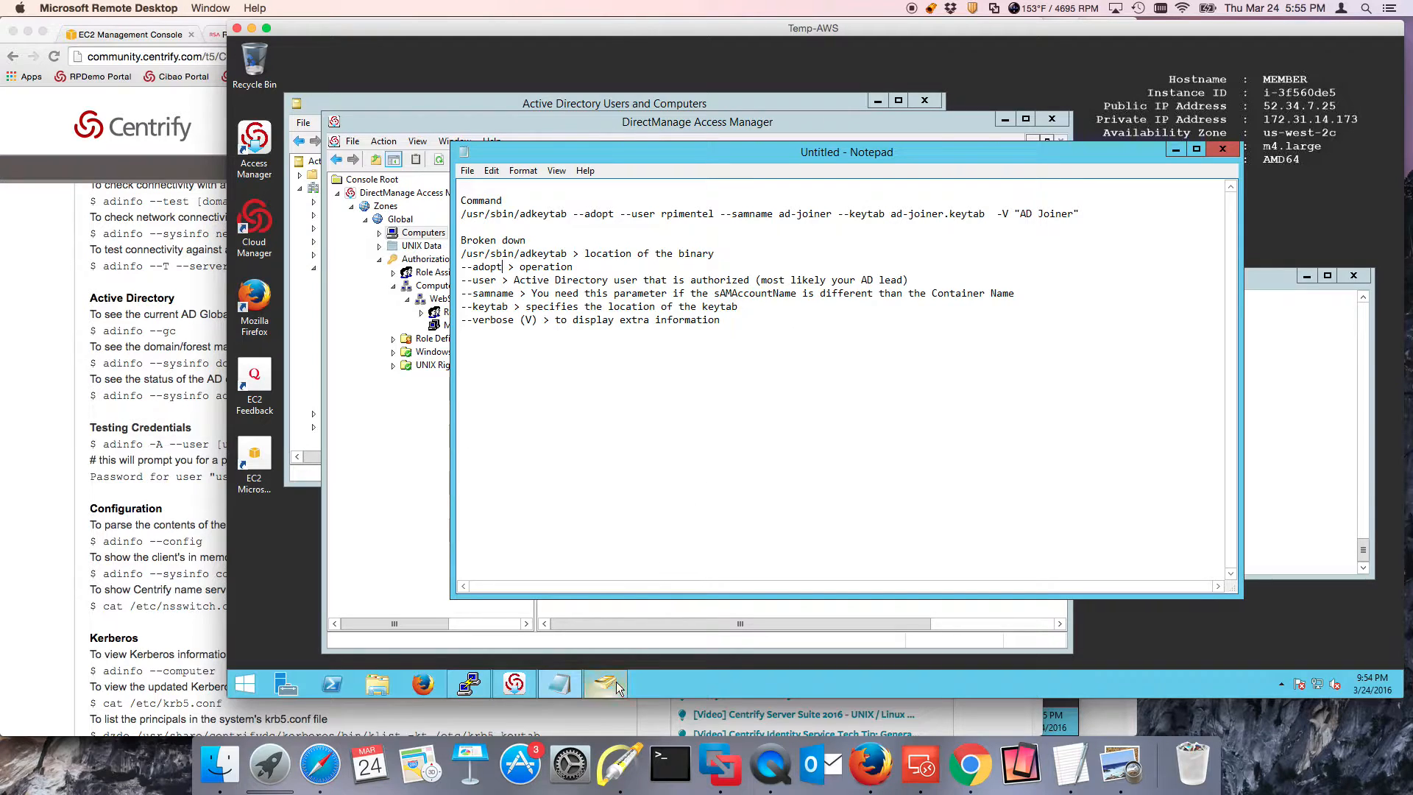
Open AD Joiner's properties from Centrify > Service Accounts on the Attribute Editor tab.
{"action": "left_click", "coordinate": [613, 103]}
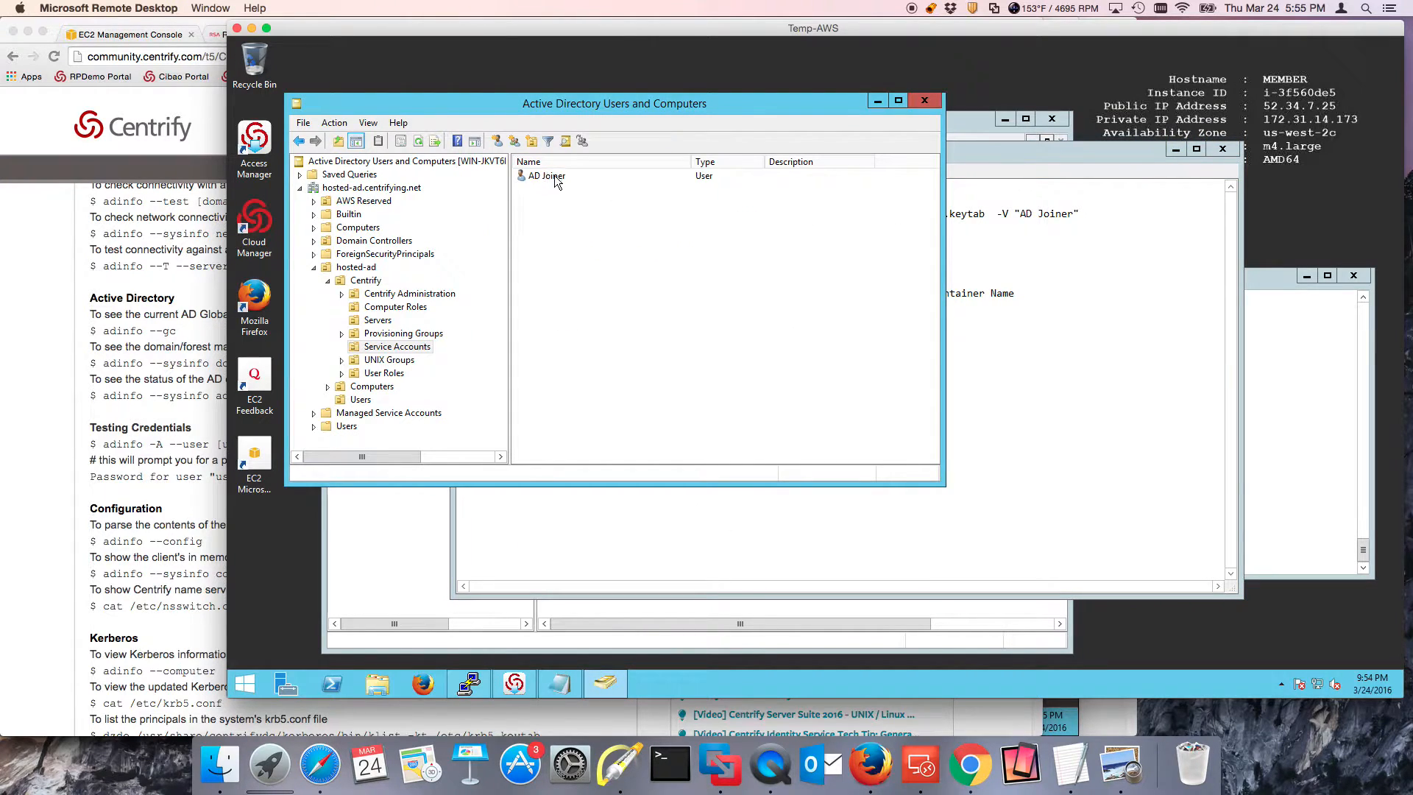
{"action": "right_click", "coordinate": [545, 176]}
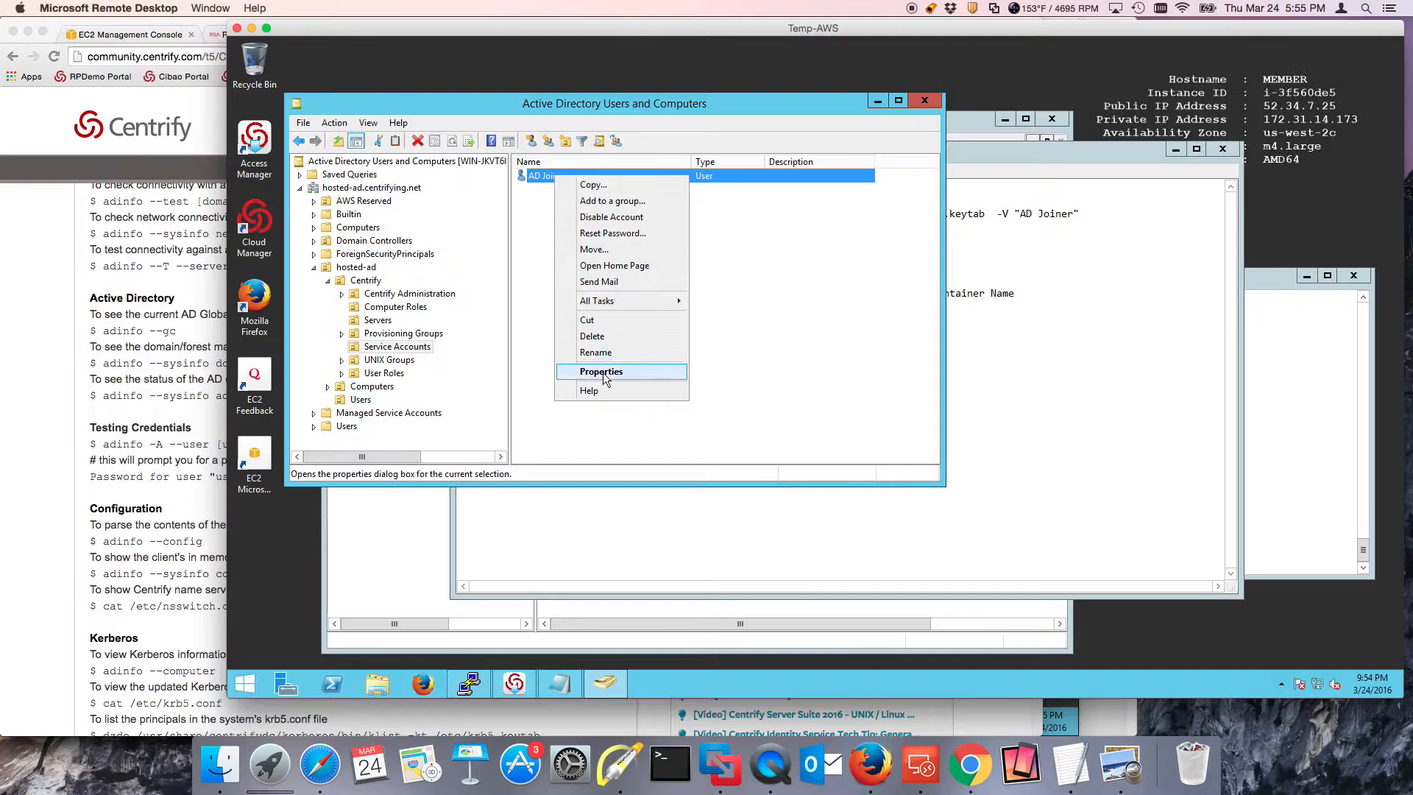
{"action": "left_click", "coordinate": [601, 371]}
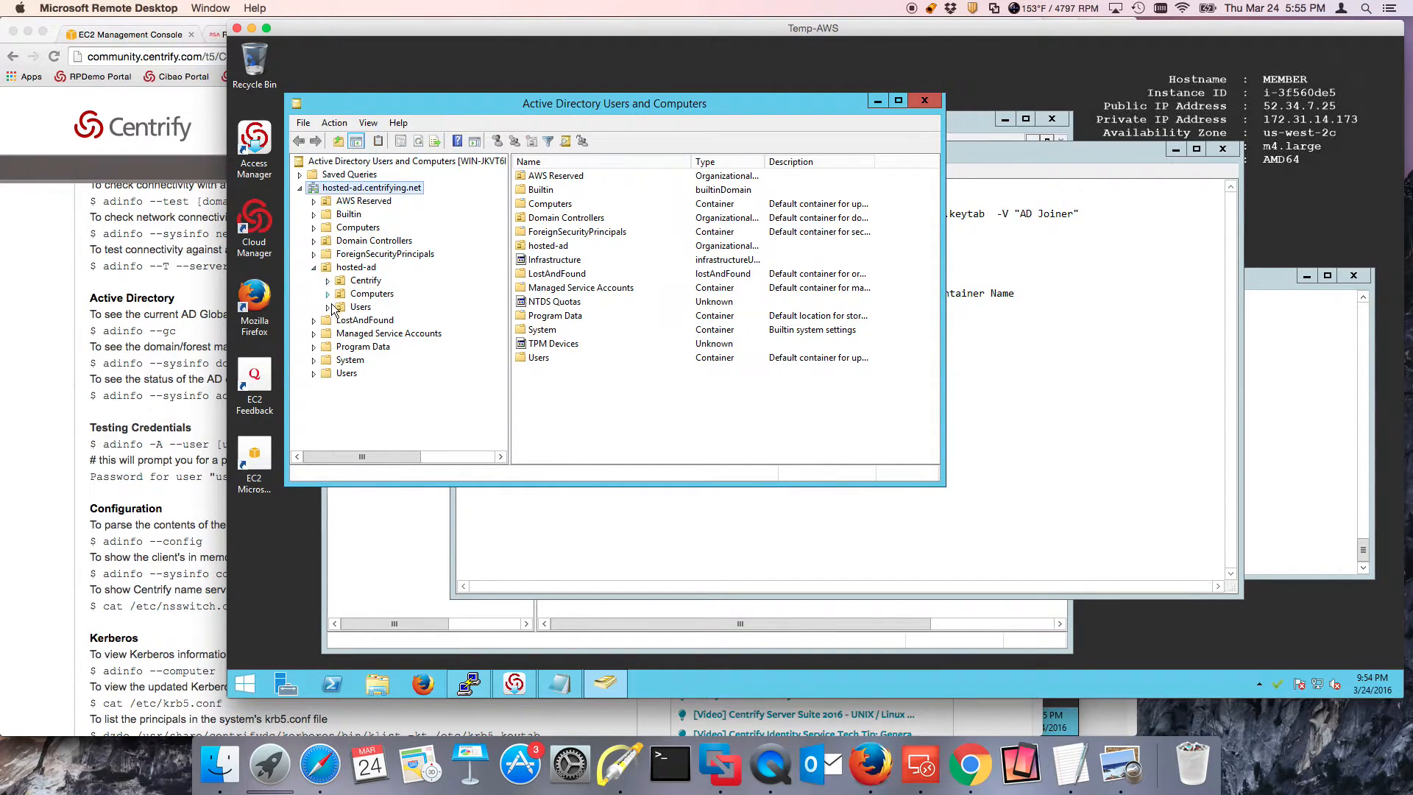
{"action": "left_click", "coordinate": [327, 281]}
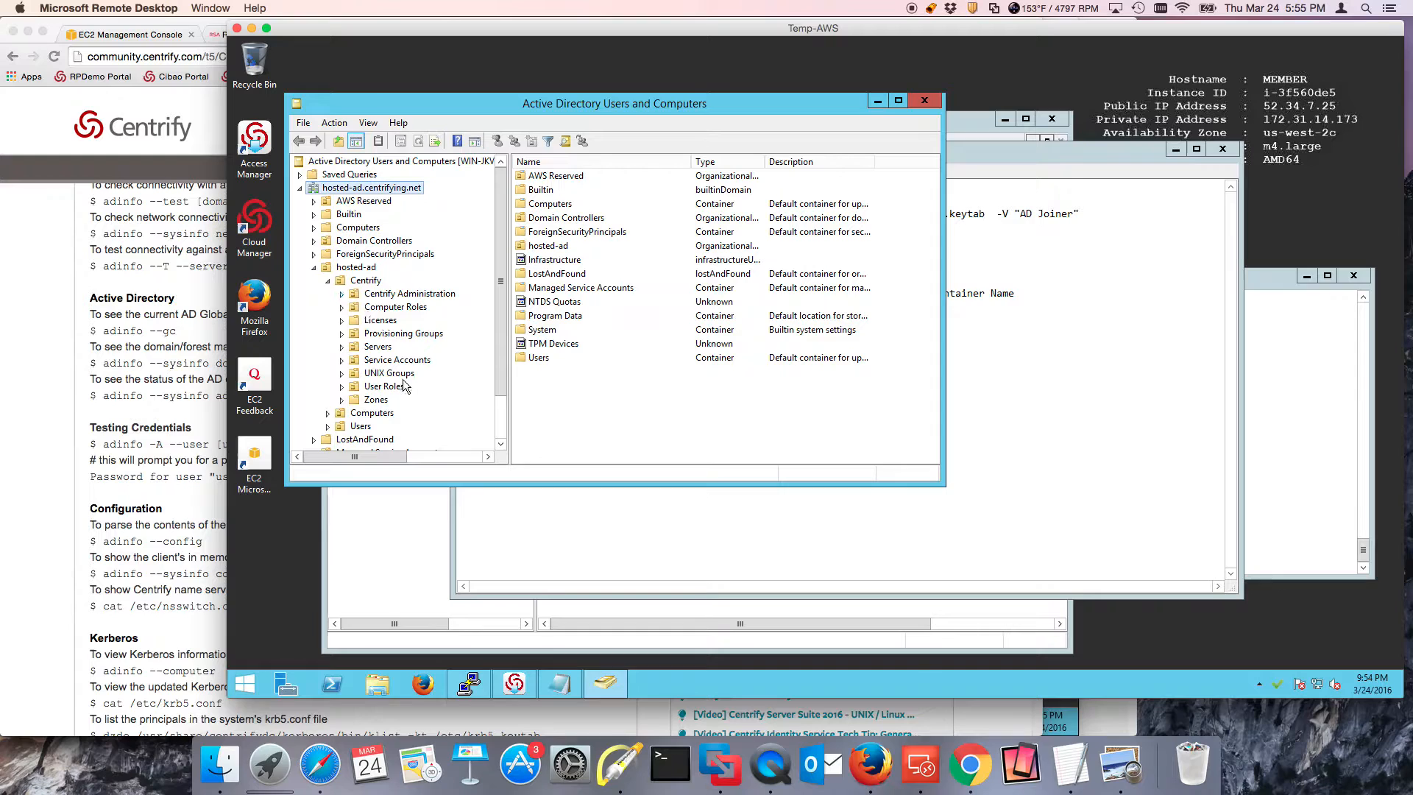
{"action": "left_click", "coordinate": [397, 359]}
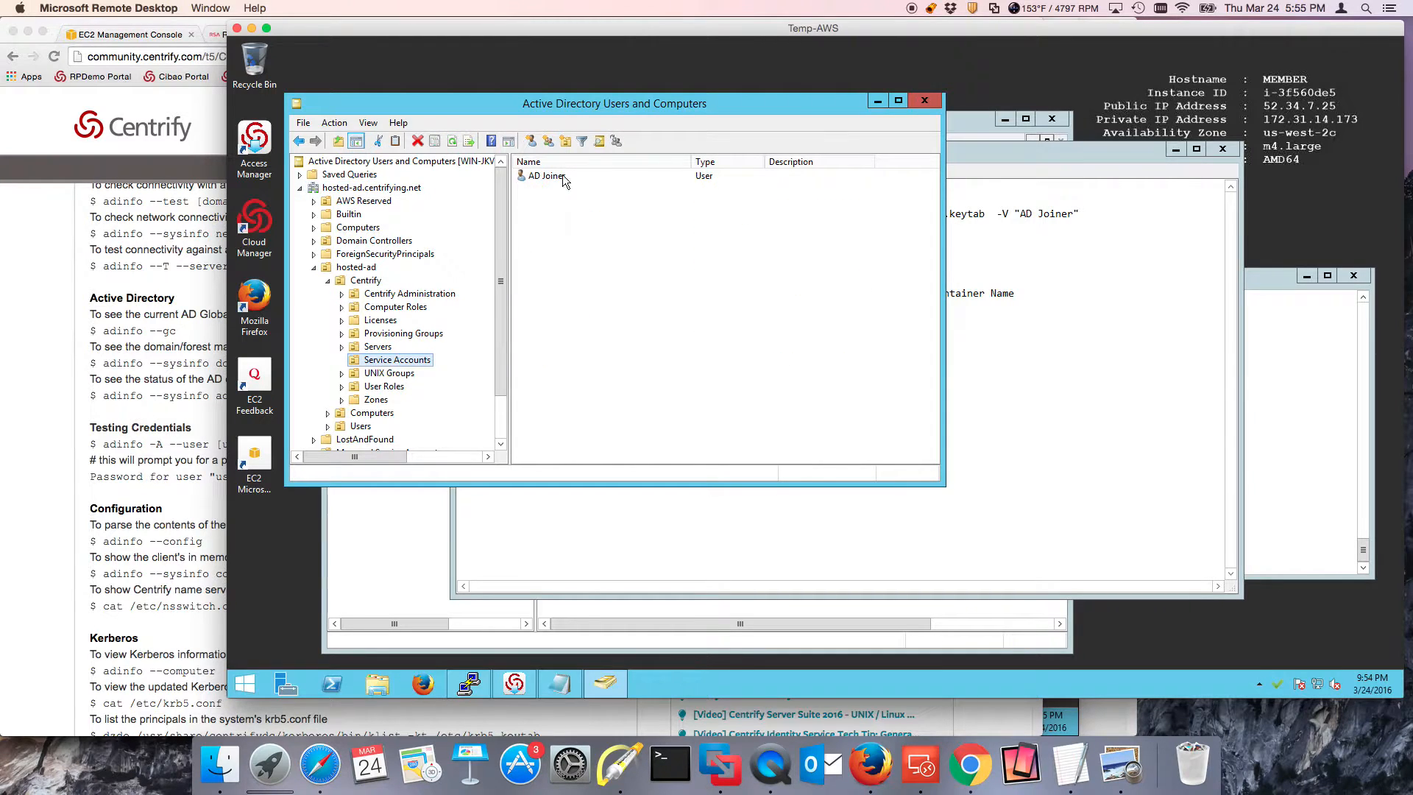
{"action": "double_click", "coordinate": [545, 176]}
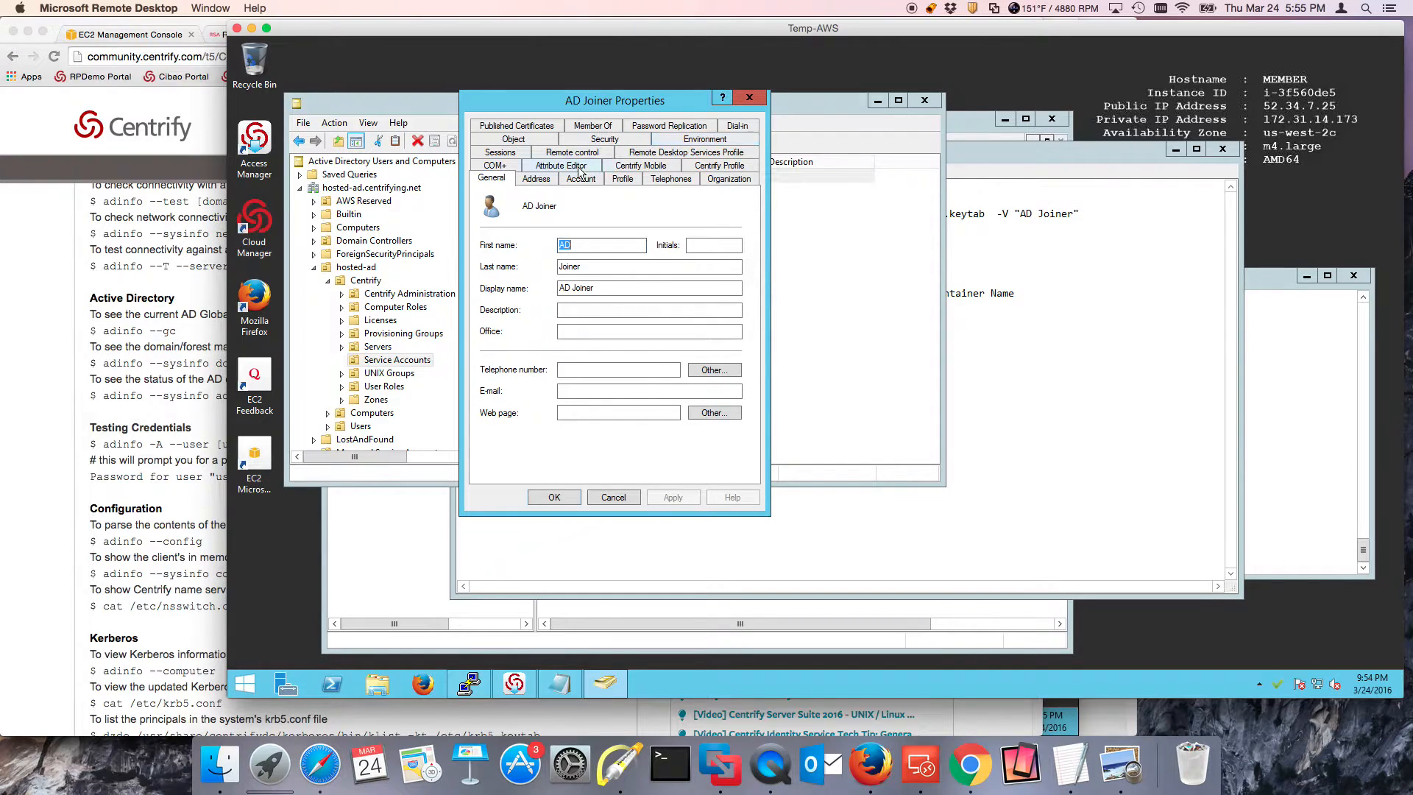
{"action": "left_click", "coordinate": [559, 165]}
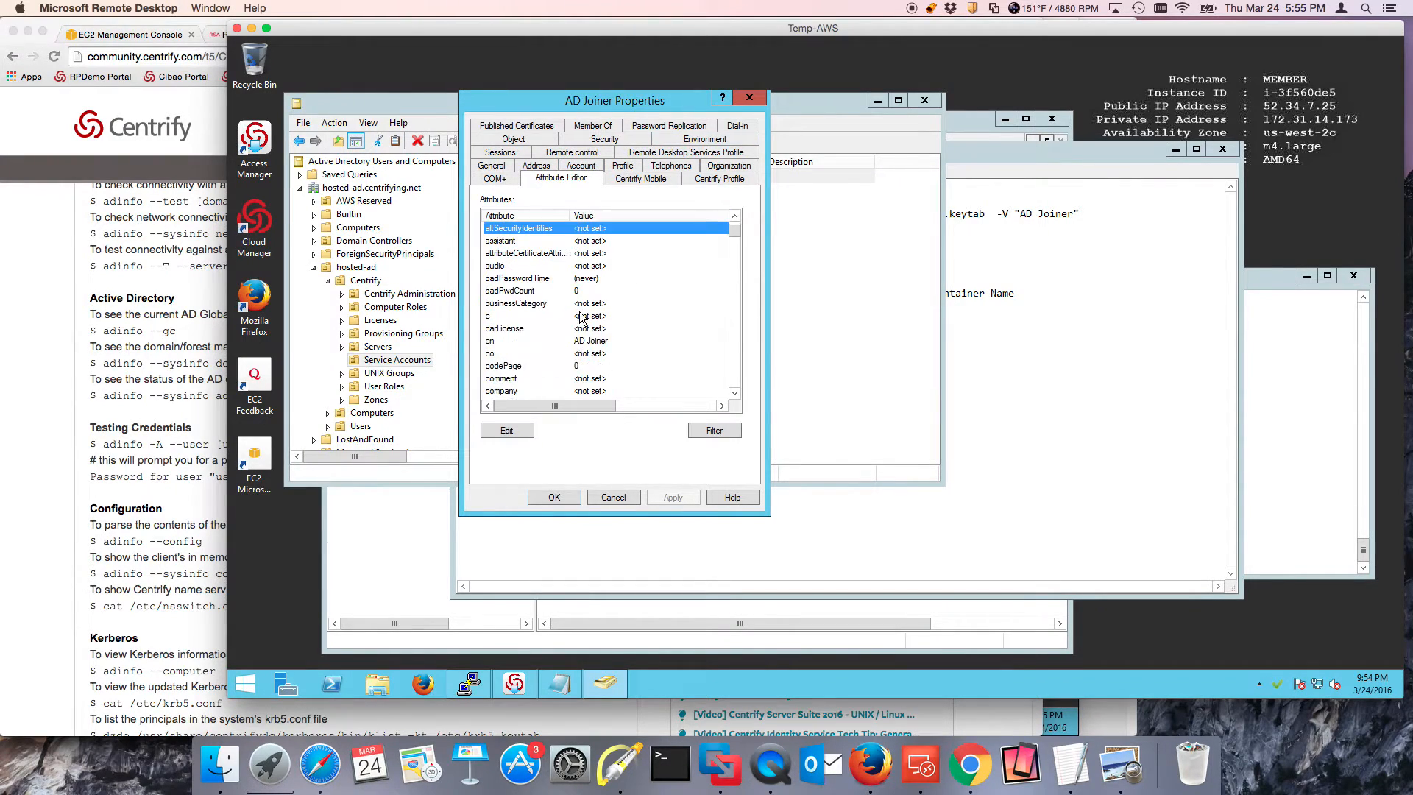
Scroll through AD Joiner's attributes, then select the verbose option line in the notes.
{"action": "scroll", "scroll_direction": "down", "scroll_amount": 3}
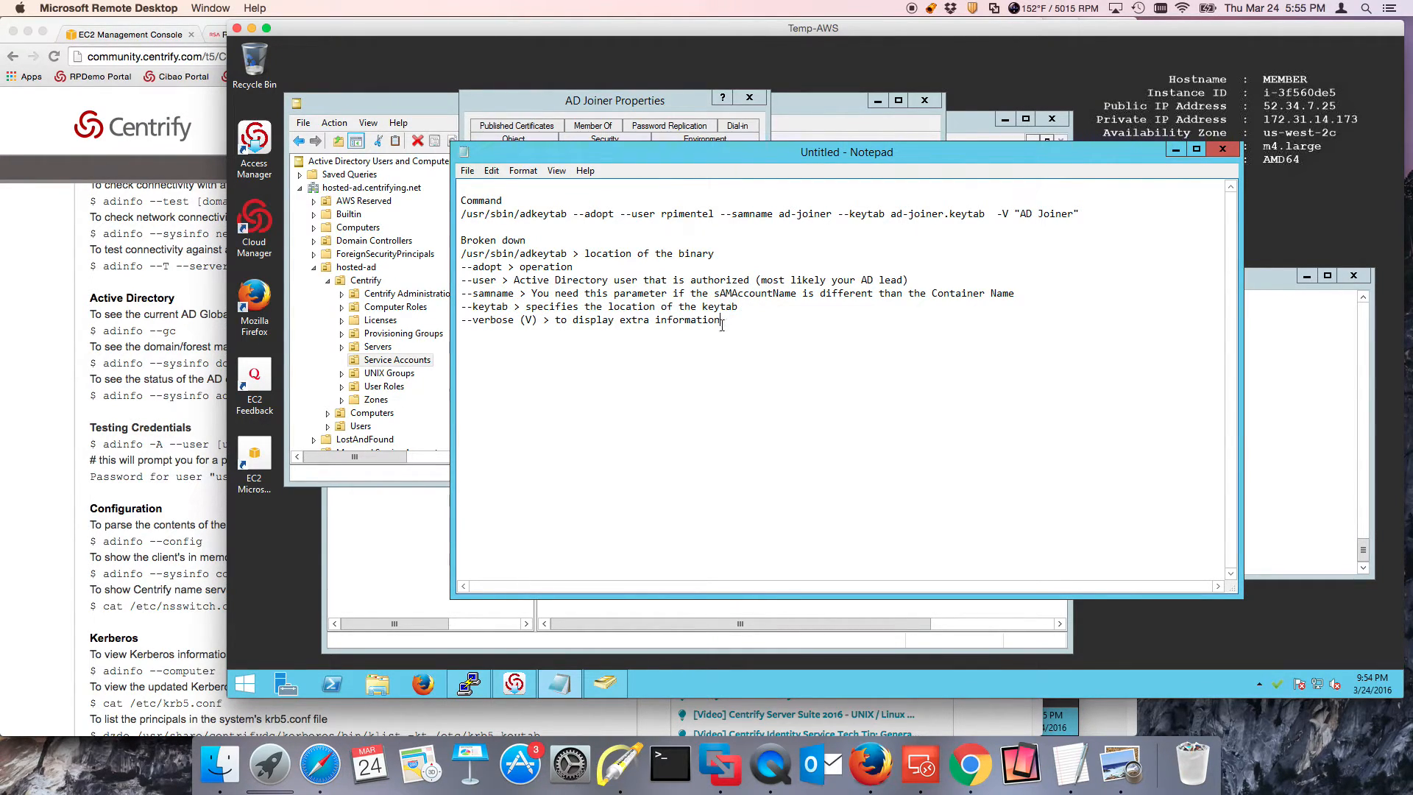
{"action": "triple_click", "coordinate": [590, 320]}
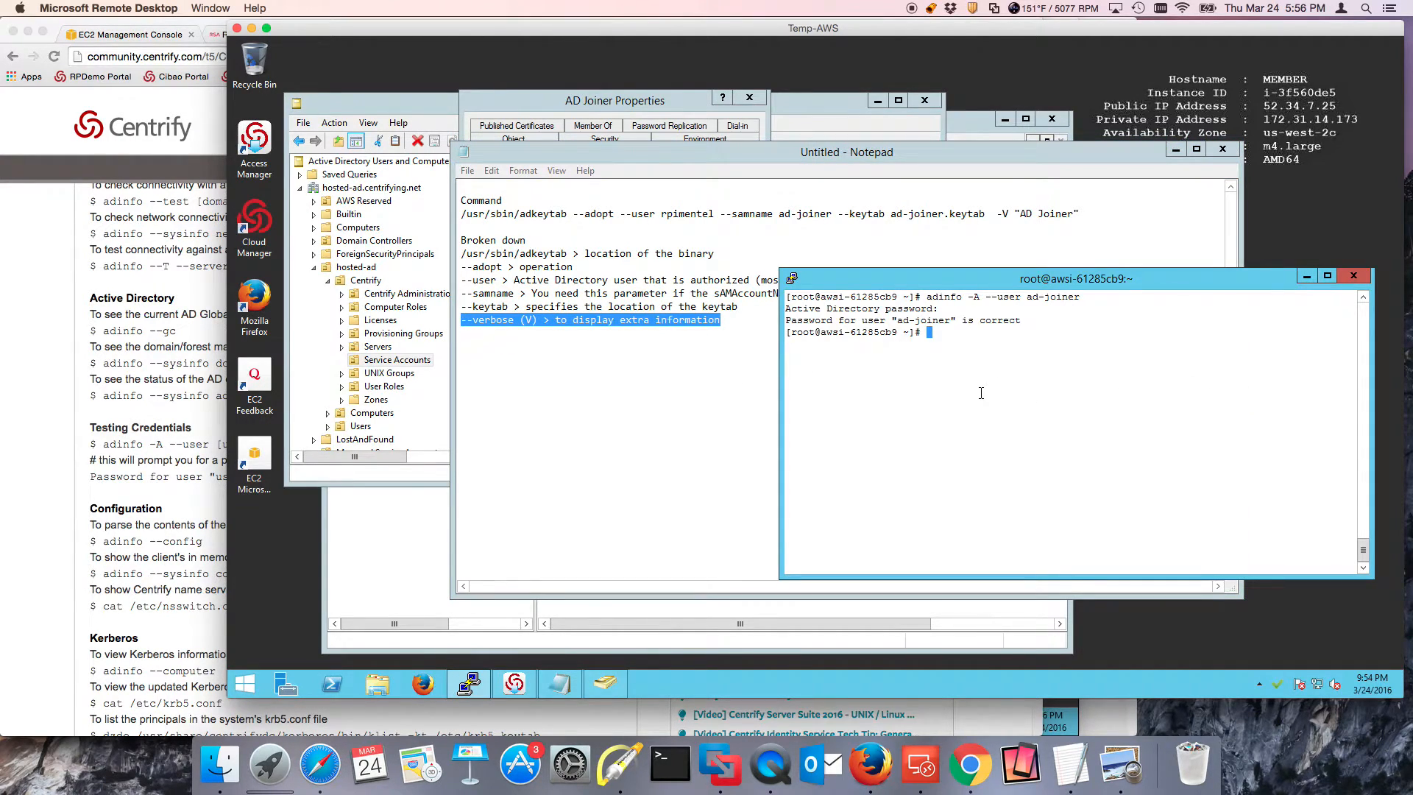
Clear the terminal, run adkeytab --adopt for AD Joiner, and enter the admin password.
{"action": "type", "text": "cl"}
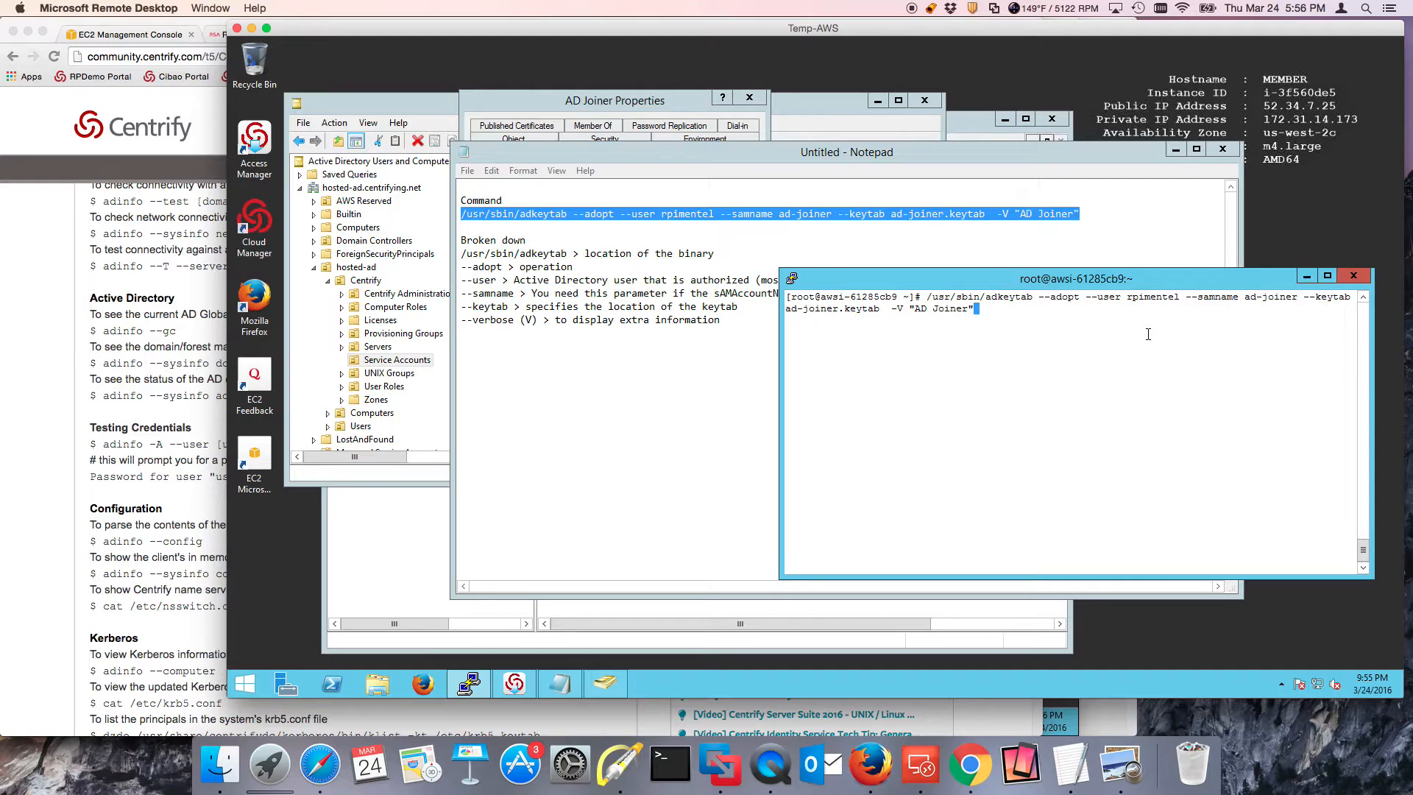
{"action": "key", "text": "Return"}
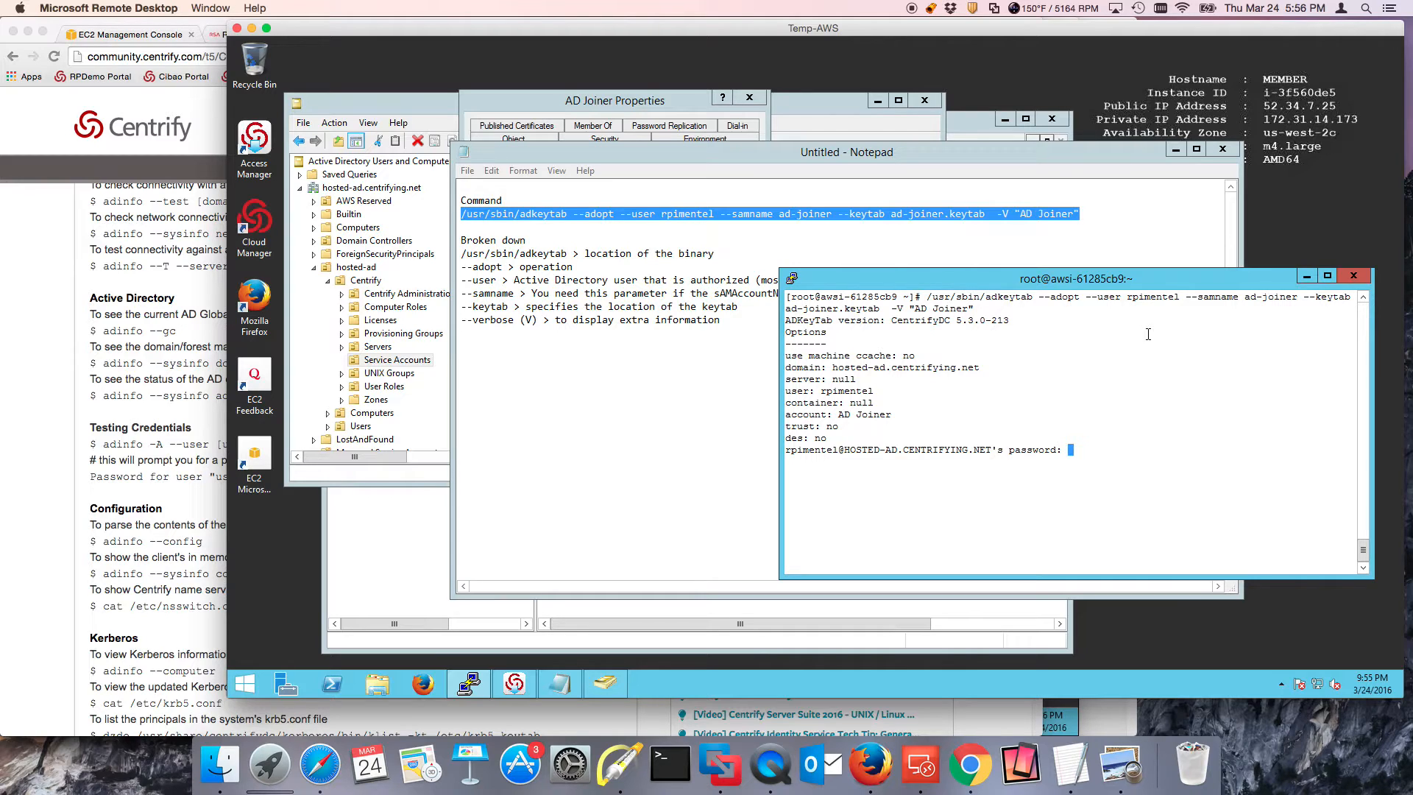
{"action": "key", "text": "enter"}
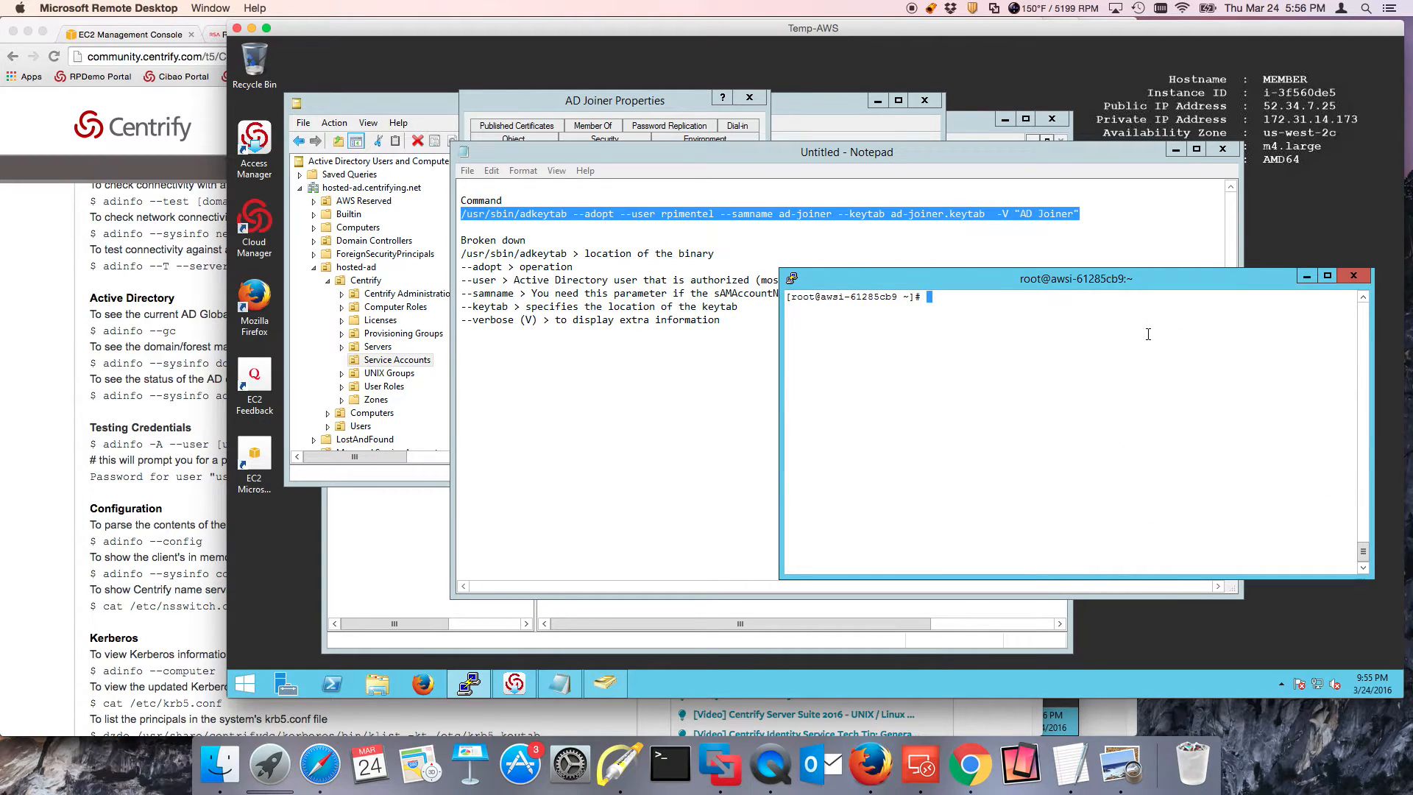
List files with ll to confirm ad-joiner.keytab, then type 'adinfo -A --user ad-joiner'.
{"action": "type", "text": "ll"}
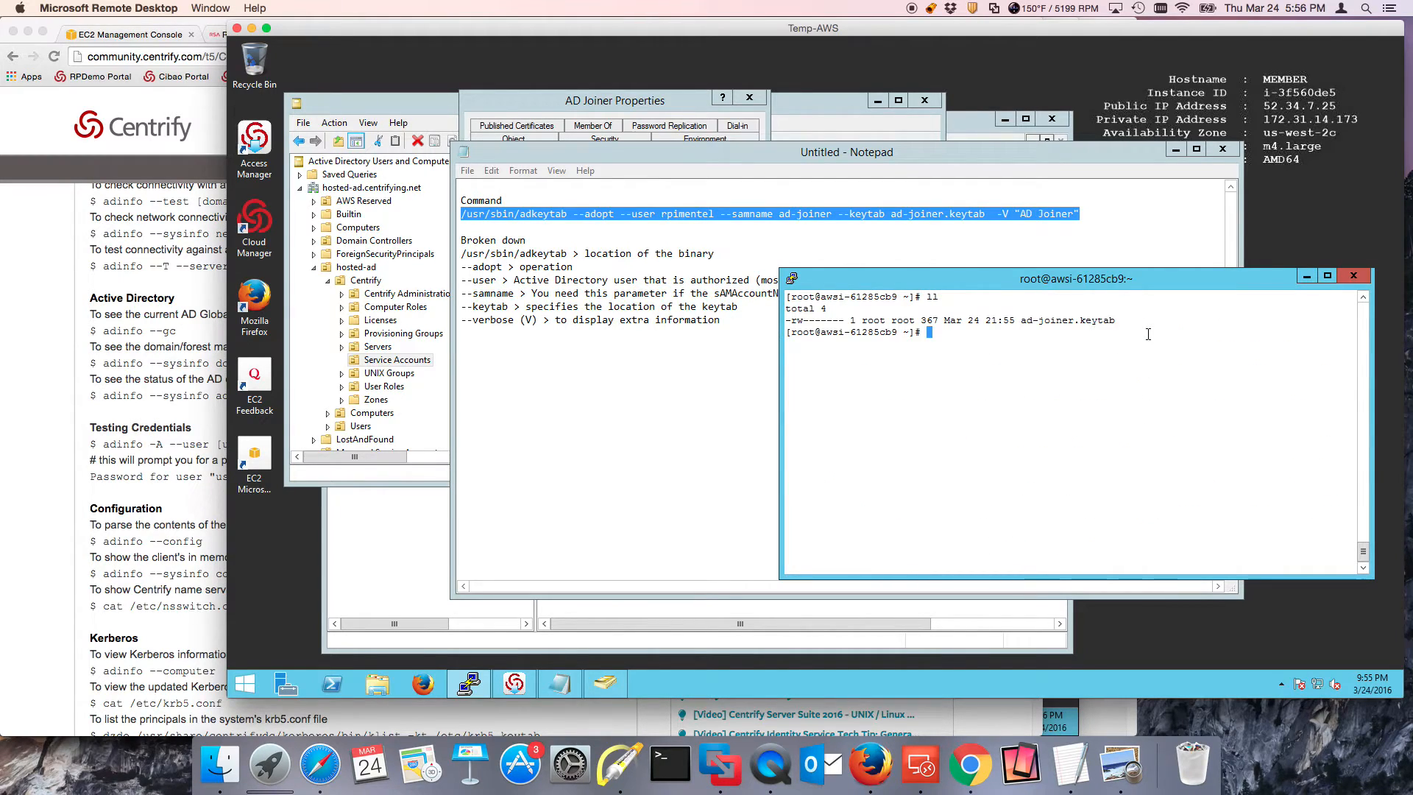
{"action": "mouse_move", "coordinate": [1124, 333]}
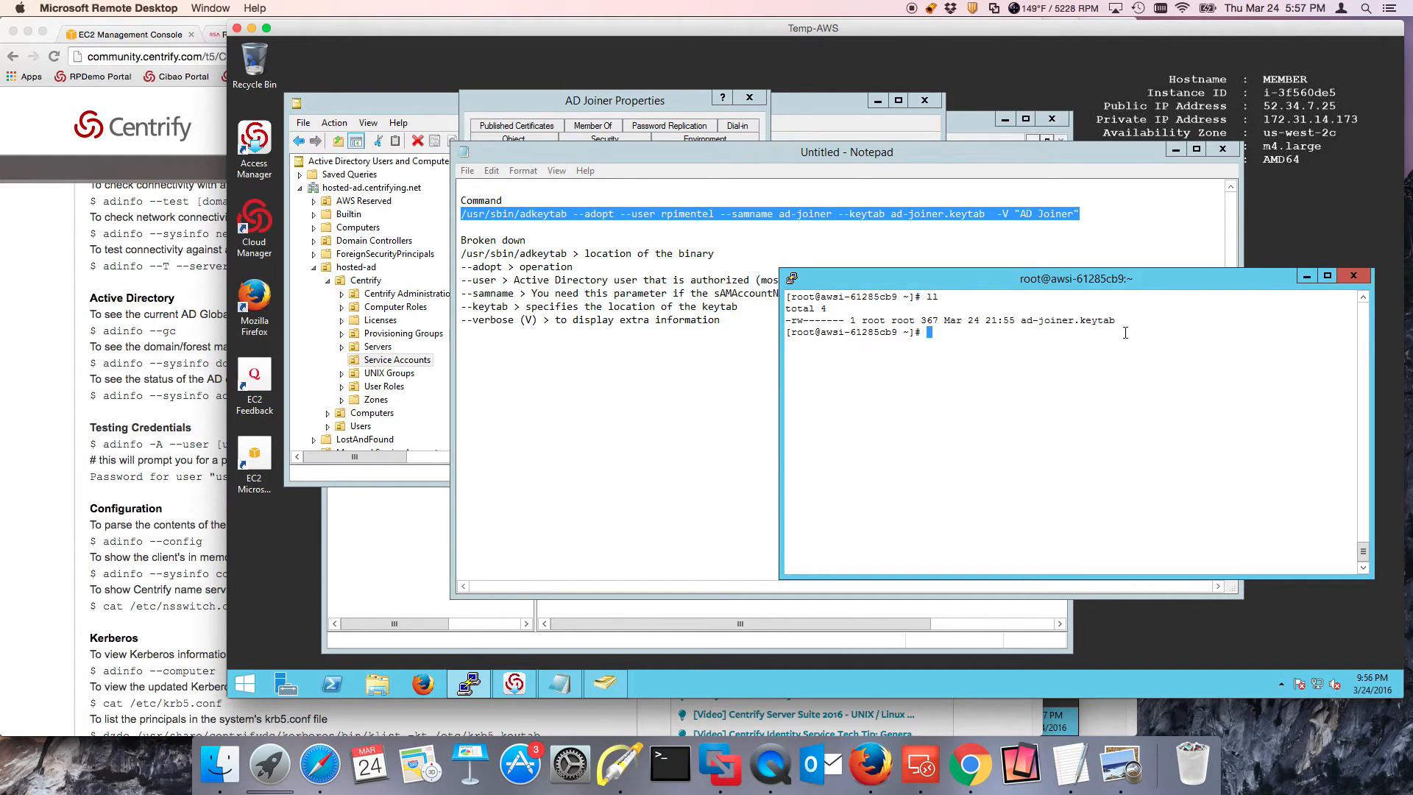
{"action": "type", "text": "adinfo -A --user ad-joiner"}
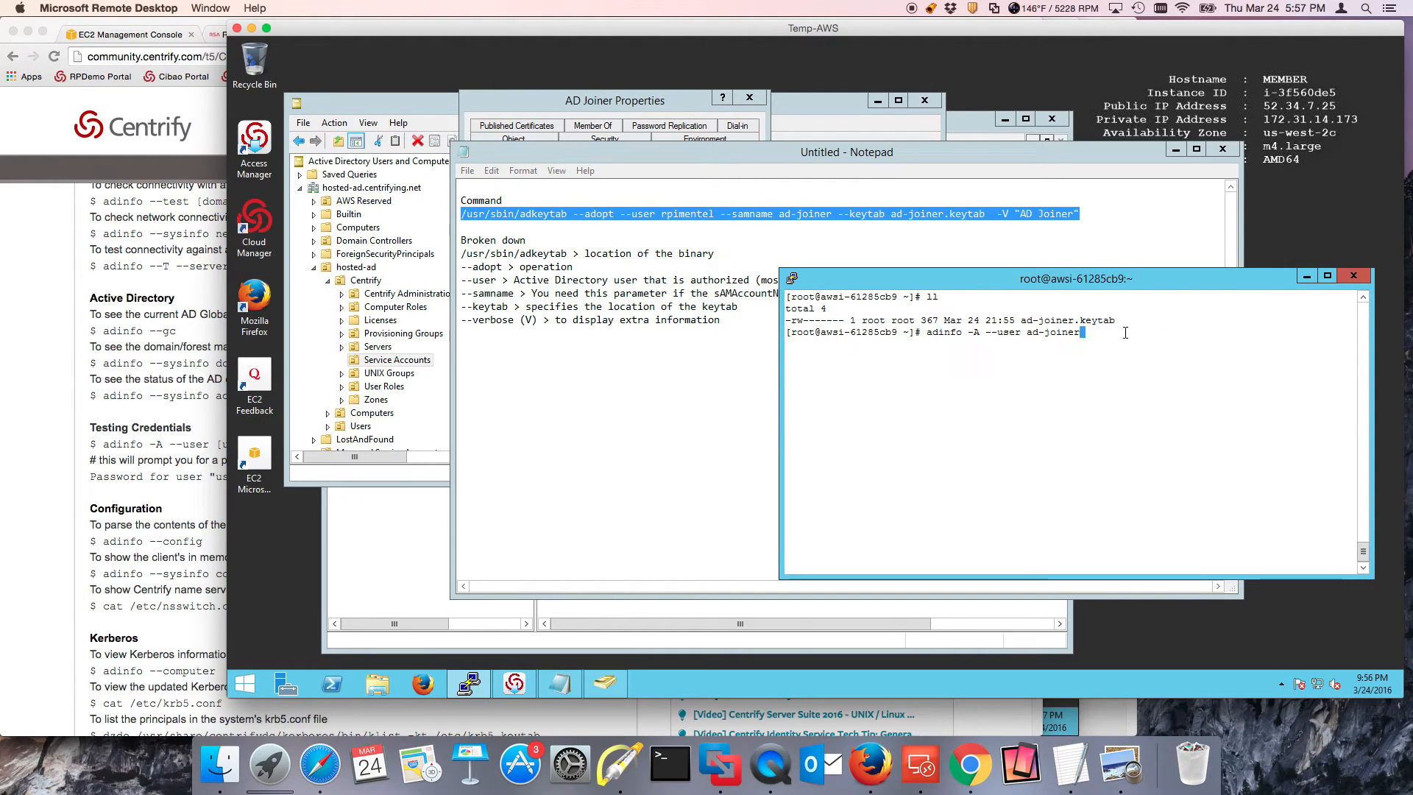